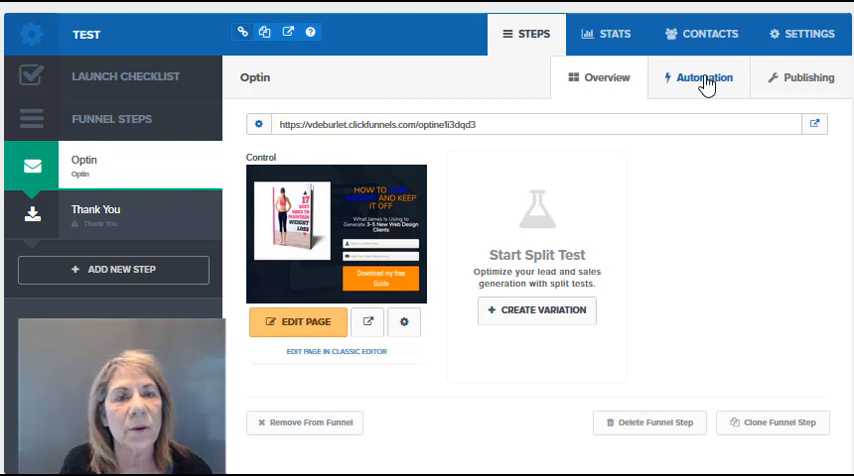
# Step: Show the Optin step's automation settings, where the immediate 'boo' email appears
pyautogui.click(702, 77)
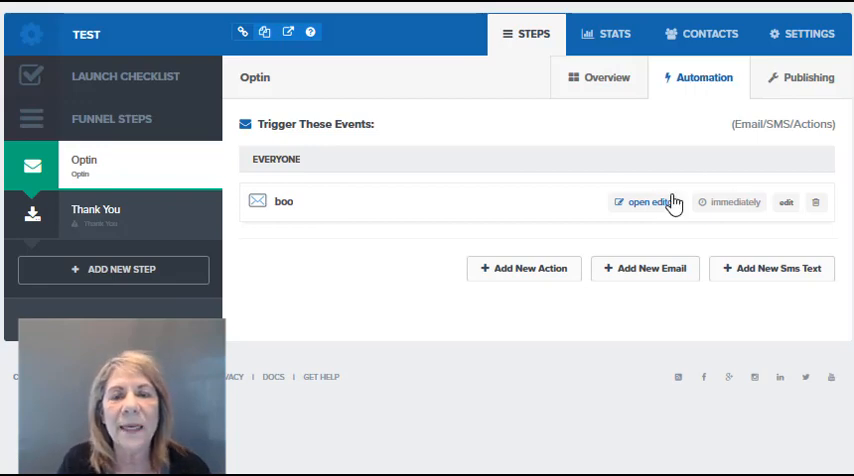
# Step: Open the 'boo' email in the editor and delete its Unsubscribe Here text element
pyautogui.click(646, 202)
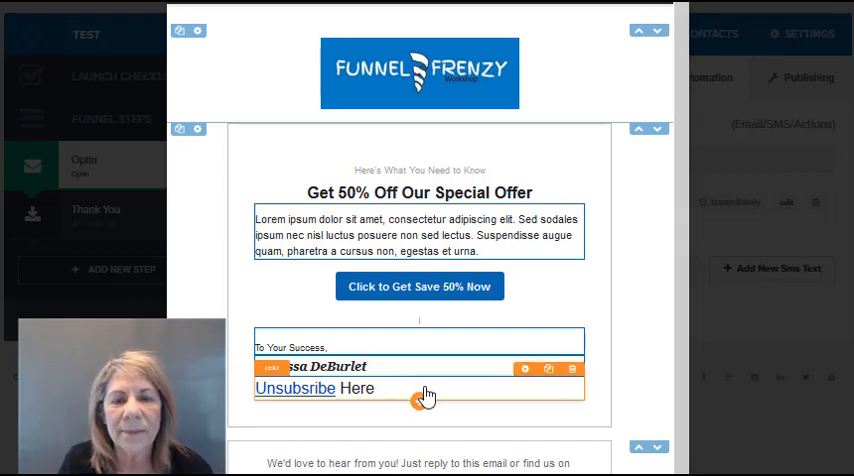
pyautogui.click(572, 369)
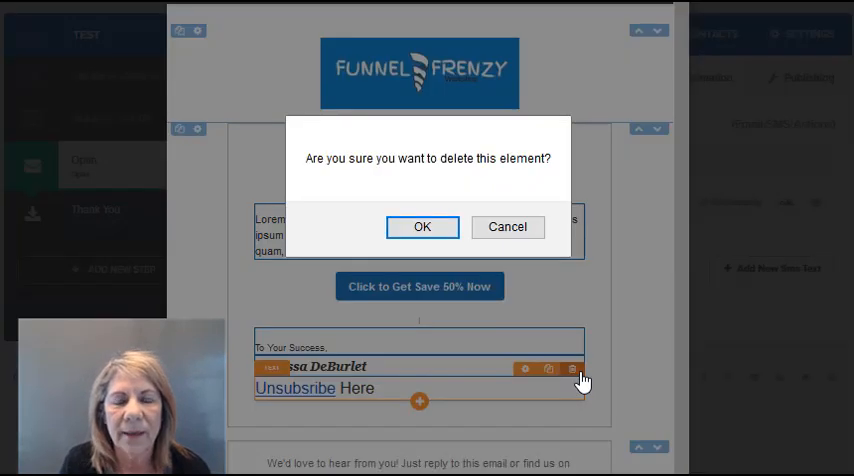
pyautogui.click(422, 226)
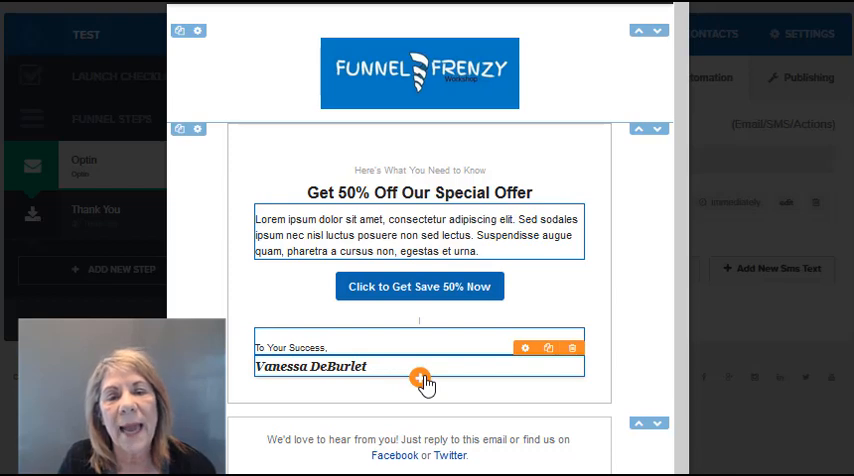
# Step: Add a text element below the signature with 18px text and a 10px top margin
pyautogui.click(419, 378)
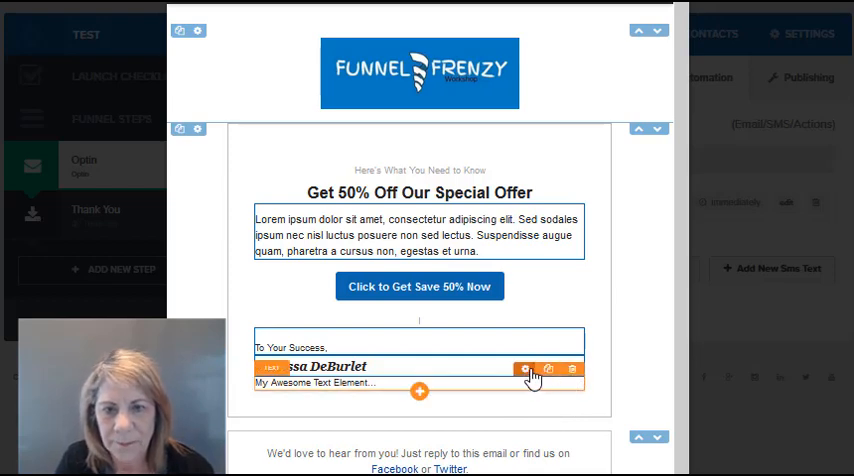
pyautogui.click(526, 369)
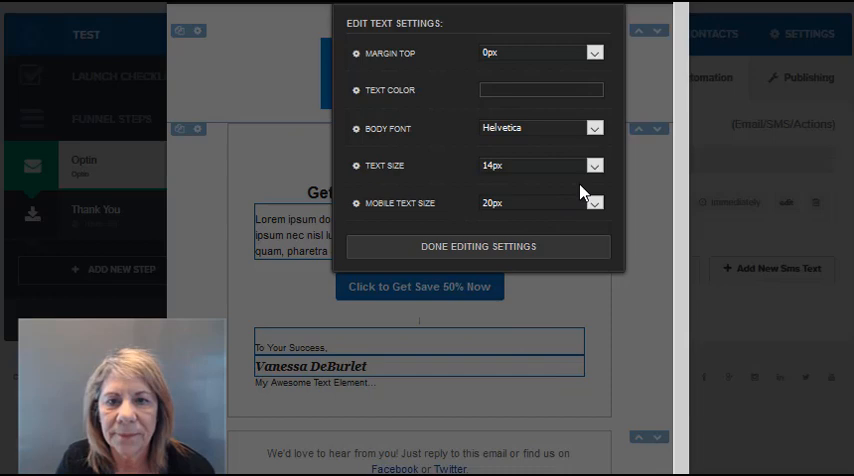
pyautogui.click(594, 165)
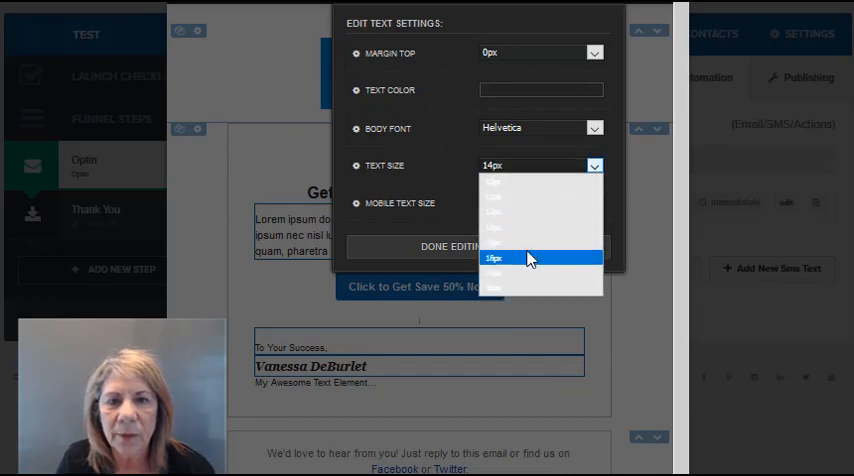
pyautogui.click(494, 258)
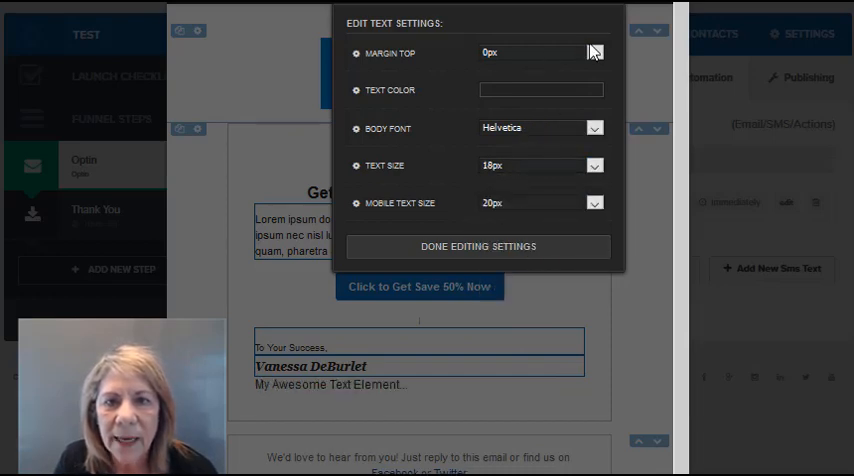
pyautogui.click(595, 53)
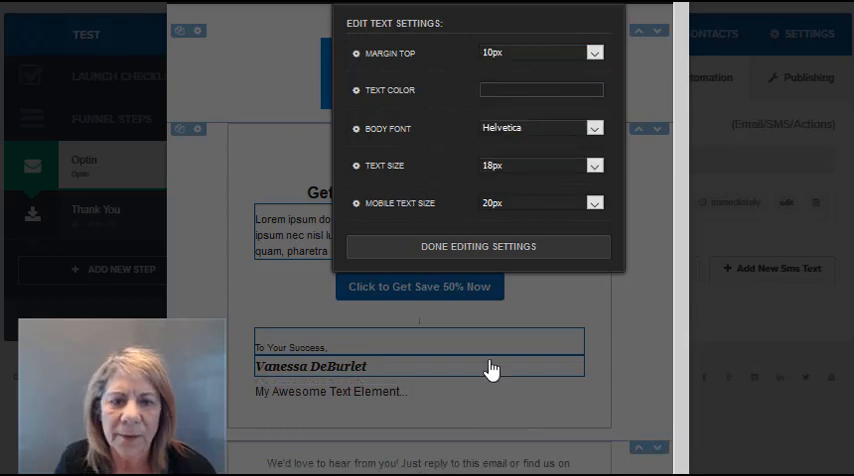
pyautogui.click(478, 246)
pyautogui.write('Unsu')
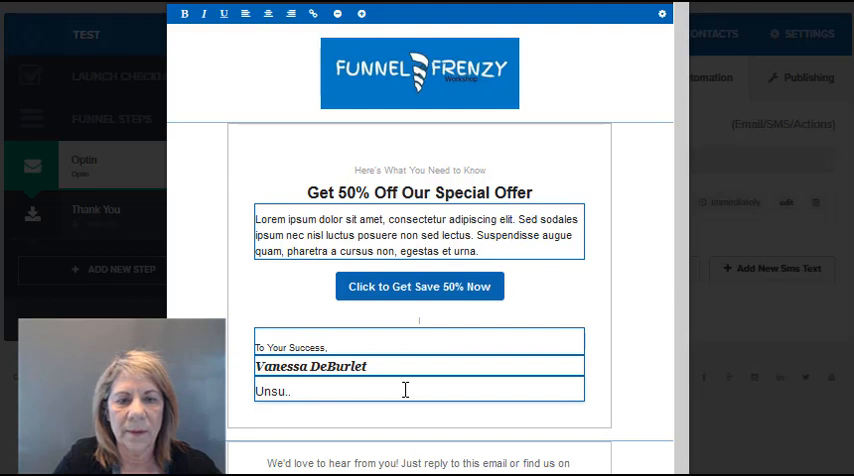
# Step: Finish typing 'Unsubscribe Here..' in the text element and select the word Unsubscribe
pyautogui.write('b')
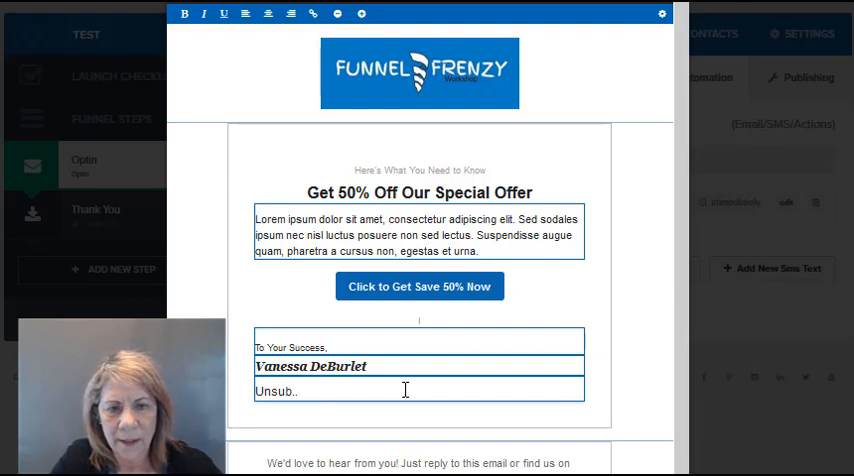
pyautogui.write('scribe H')
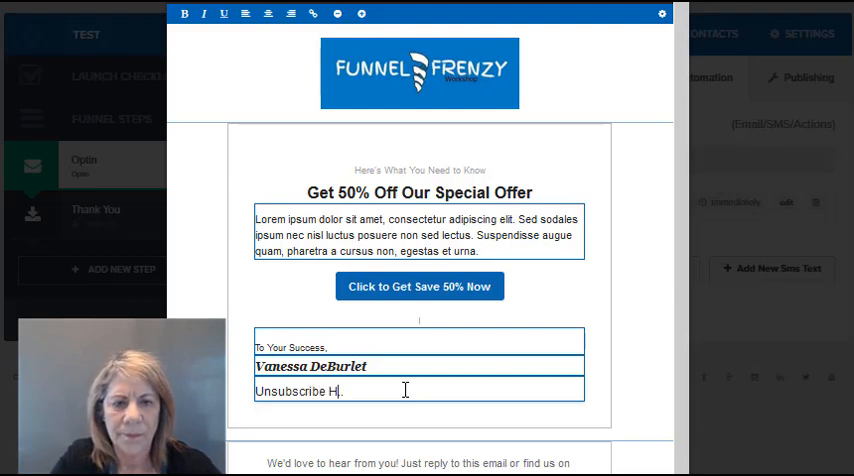
pyautogui.write('ere..')
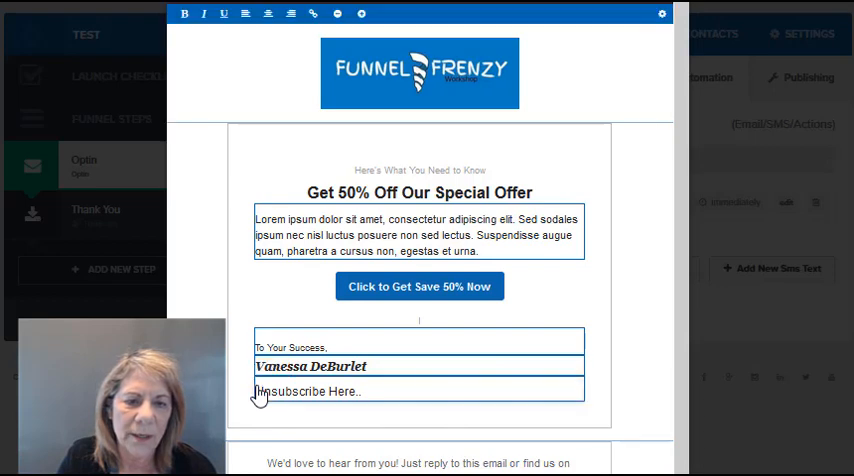
pyautogui.doubleClick(290, 391)
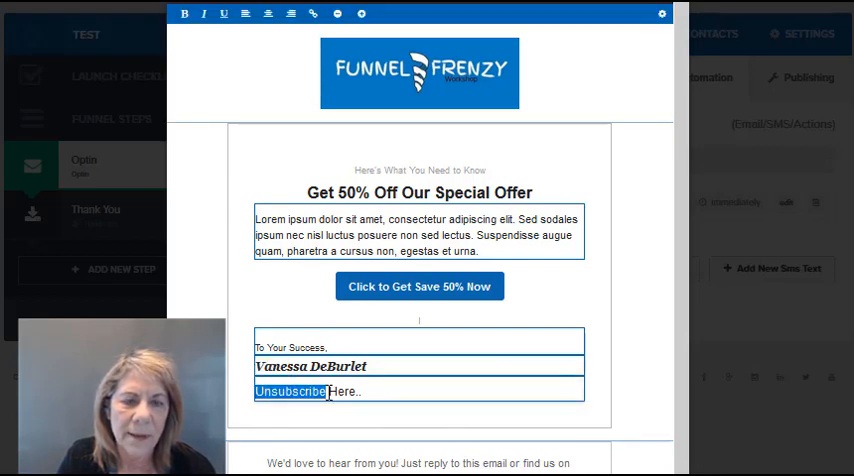
# Step: Link the selected word Unsubscribe to the address #UN_SUB, correcting a typo
pyautogui.click(312, 14)
pyautogui.write('#UN')
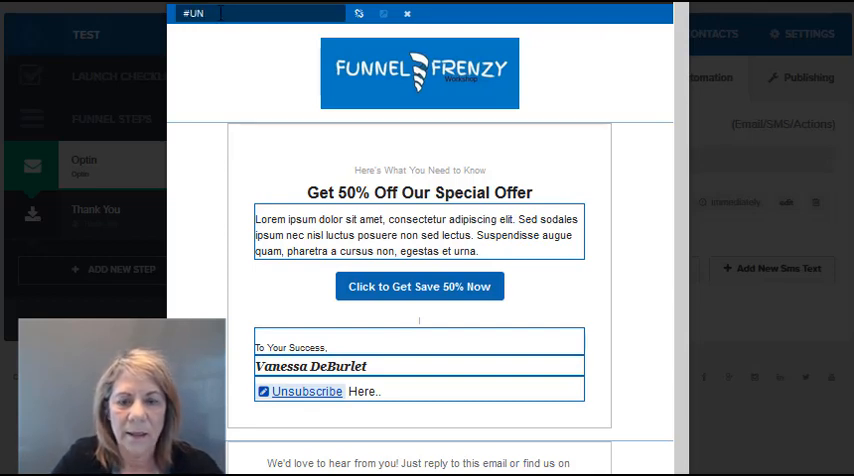
pyautogui.write('-S')
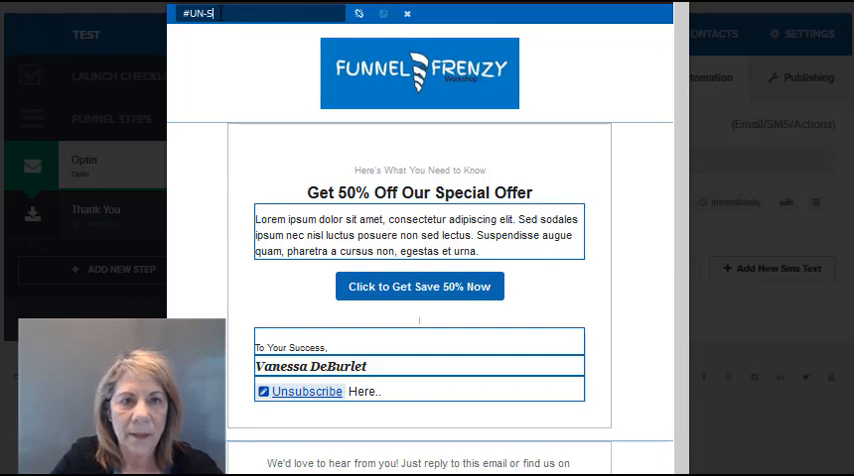
pyautogui.press('BackSpace')
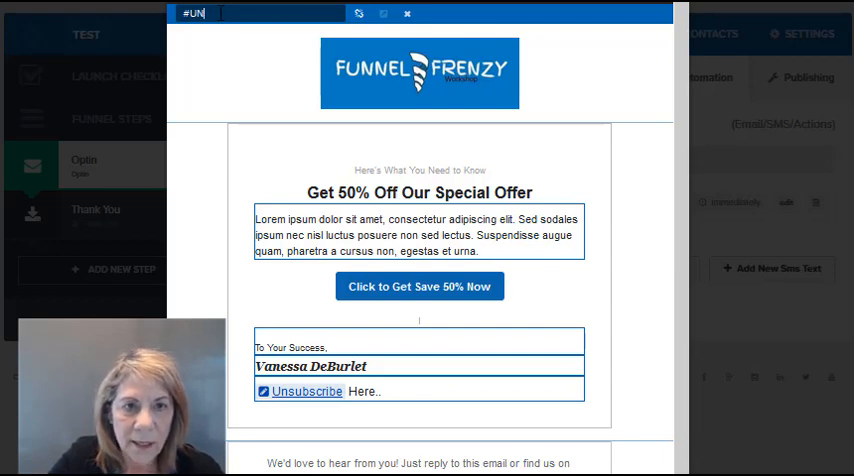
pyautogui.write('_SUB')
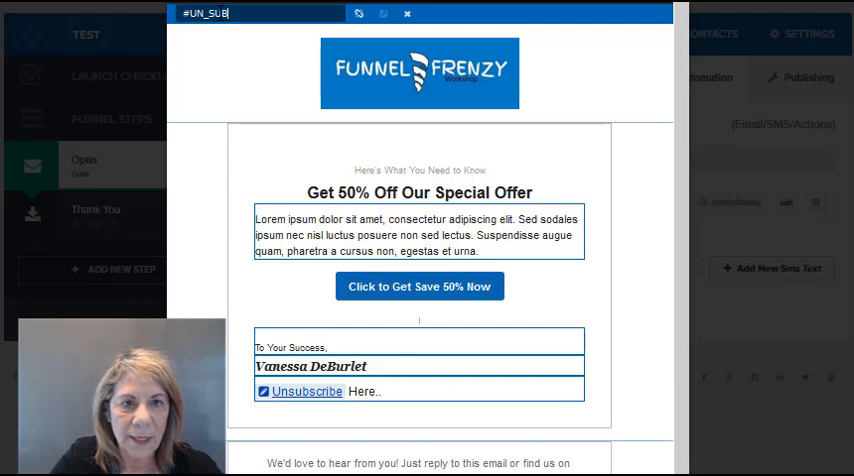